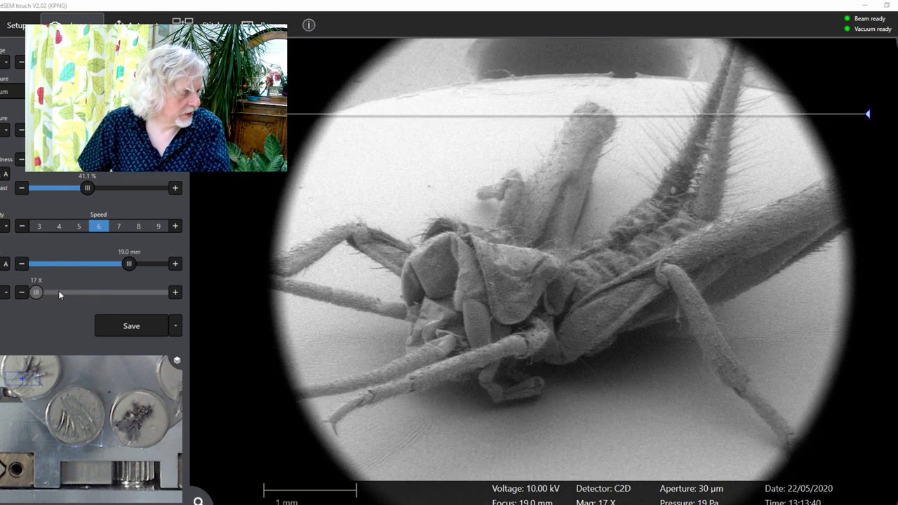
Raise magnification from 17X to about 34X onto the antenna crossing a leg
{"action": "left_click_drag", "start_coordinate": [36, 293], "coordinate": [44, 293]}
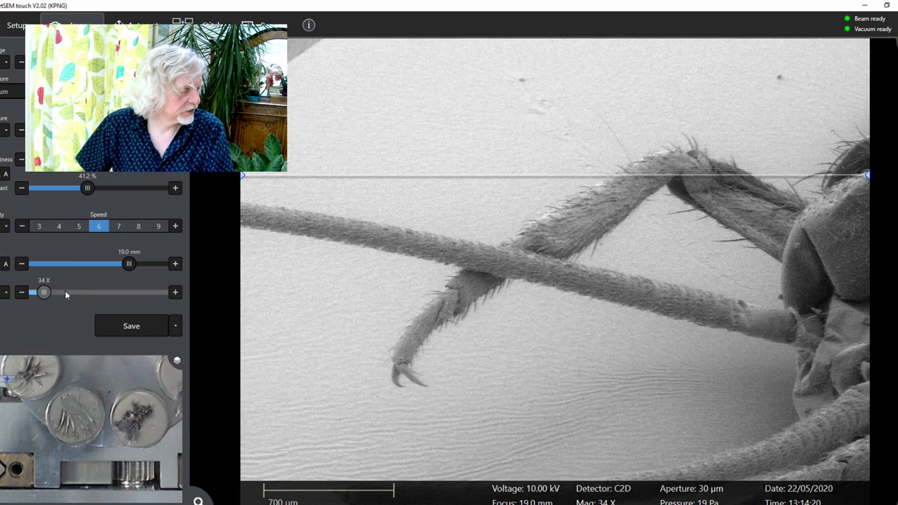
Raise magnification through 68X to about 136X on the crossing antenna and leg
{"action": "left_click_drag", "start_coordinate": [42, 292], "coordinate": [51, 292]}
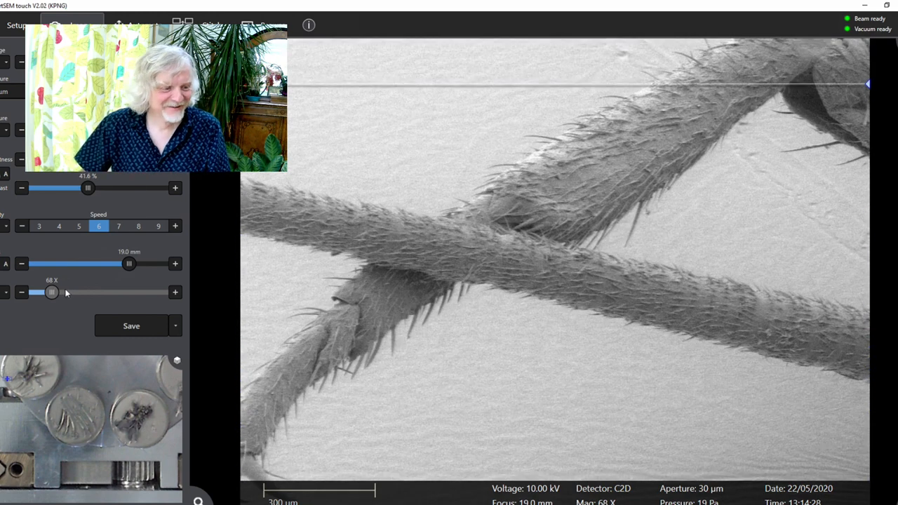
{"action": "left_click_drag", "start_coordinate": [51, 292], "coordinate": [59, 292]}
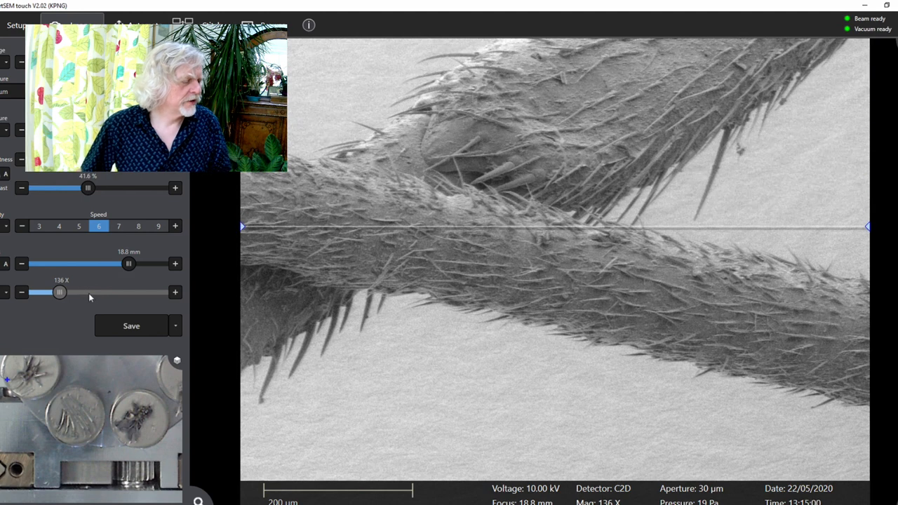
Raise magnification to about 272X on the antenna's hairy exoskeleton surface
{"action": "left_click_drag", "start_coordinate": [58, 292], "coordinate": [68, 292]}
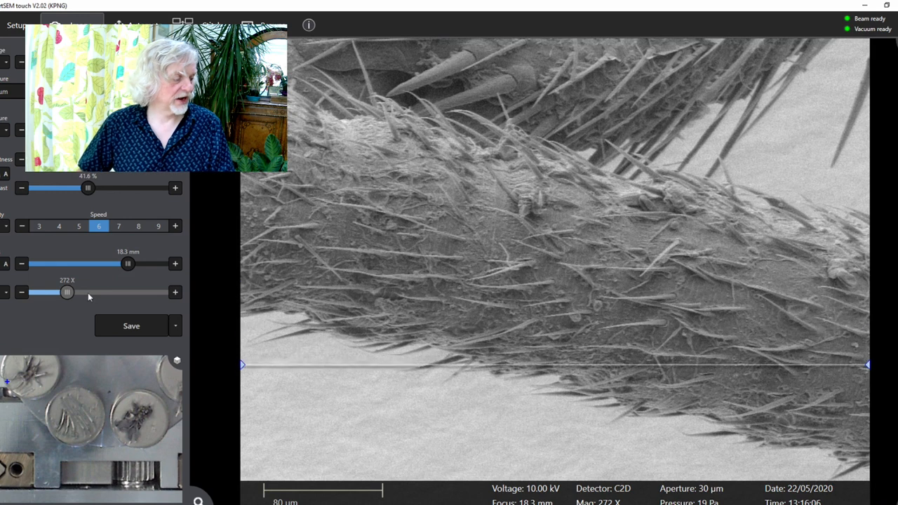
Raise magnification through 544X to about 1.09 K X, showing hairs in their sockets
{"action": "left_click_drag", "start_coordinate": [67, 292], "coordinate": [76, 292]}
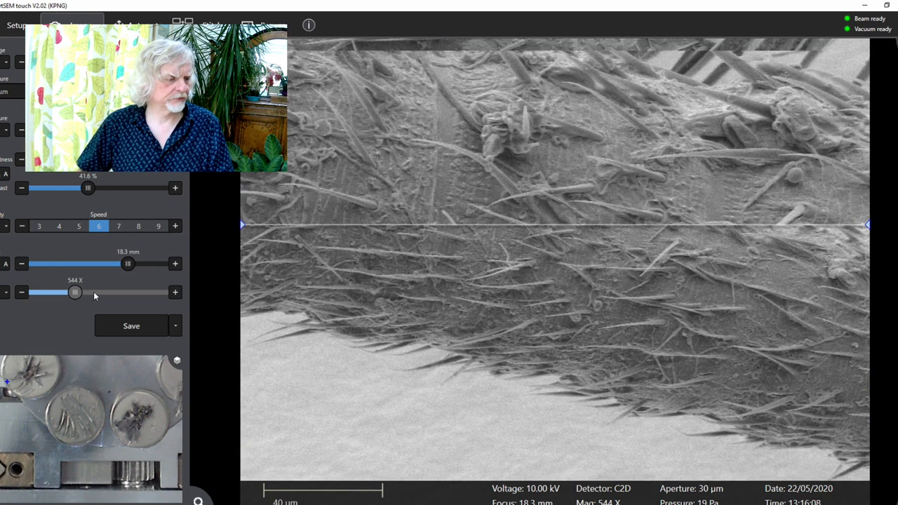
{"action": "left_click_drag", "start_coordinate": [74, 292], "coordinate": [83, 292]}
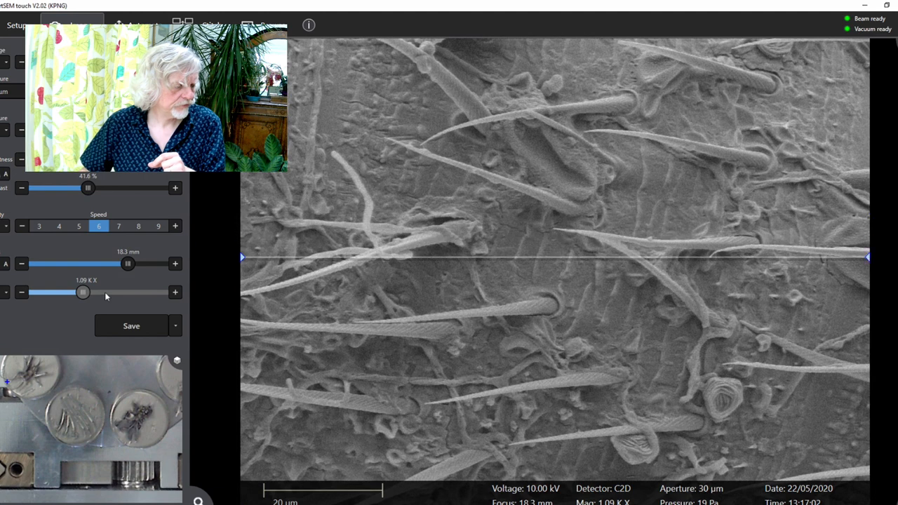
Raise magnification through 2.18 K X to about 4.35 K X on a single ridged hair
{"action": "left_click_drag", "start_coordinate": [83, 292], "coordinate": [90, 292]}
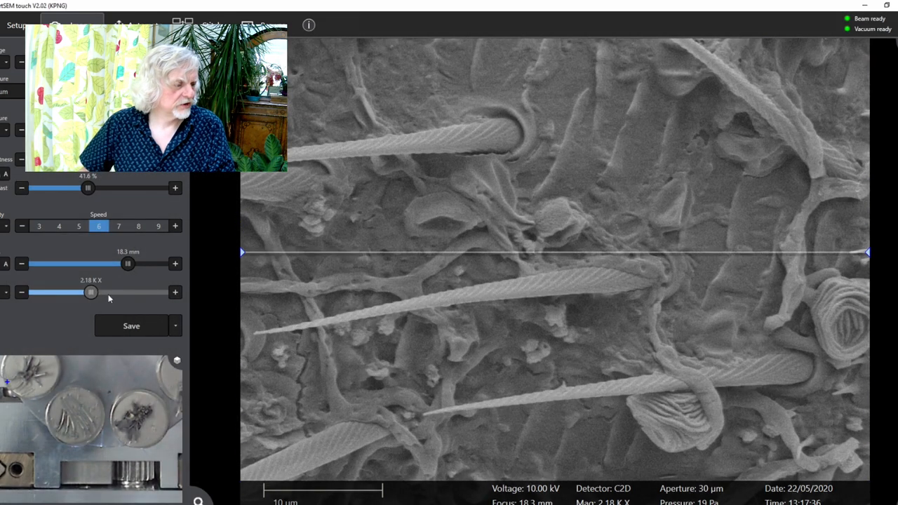
{"action": "left_click_drag", "start_coordinate": [90, 294], "coordinate": [98, 294]}
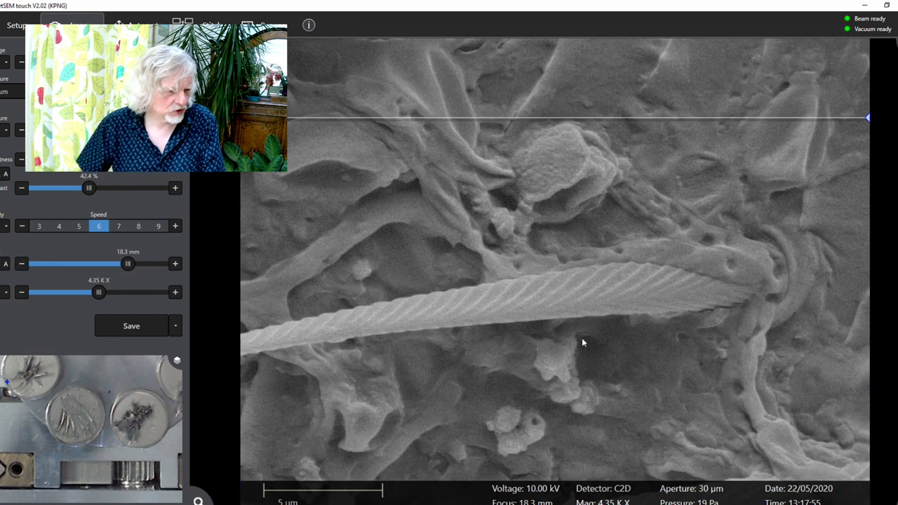
Reach about 8.70 K X on the ridged hair, return to 2.18 K X and choose another scan Speed
{"action": "left_click_drag", "start_coordinate": [98, 292], "coordinate": [107, 292]}
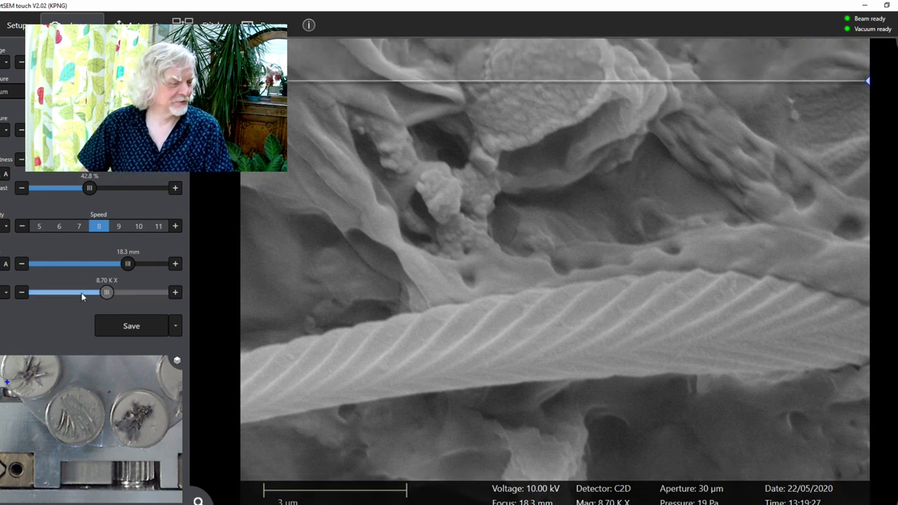
{"action": "left_click_drag", "start_coordinate": [107, 292], "coordinate": [98, 292]}
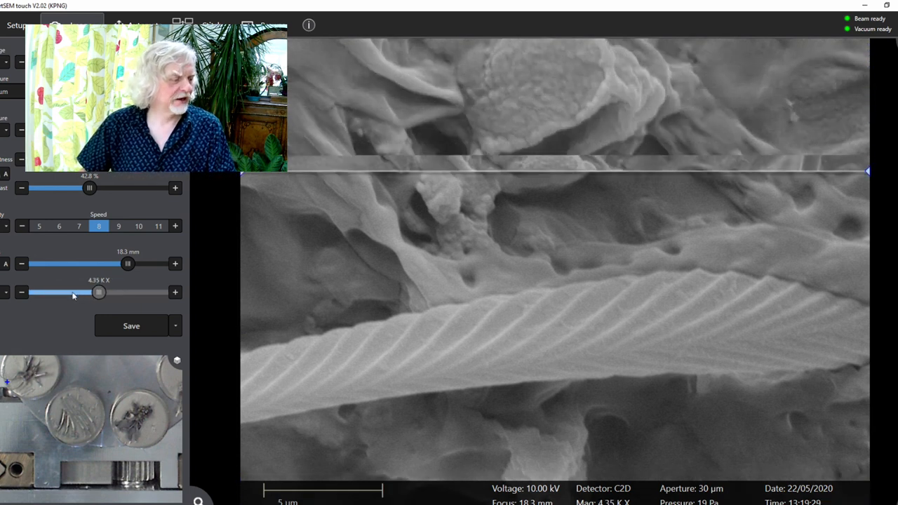
{"action": "left_click_drag", "start_coordinate": [98, 292], "coordinate": [89, 292]}
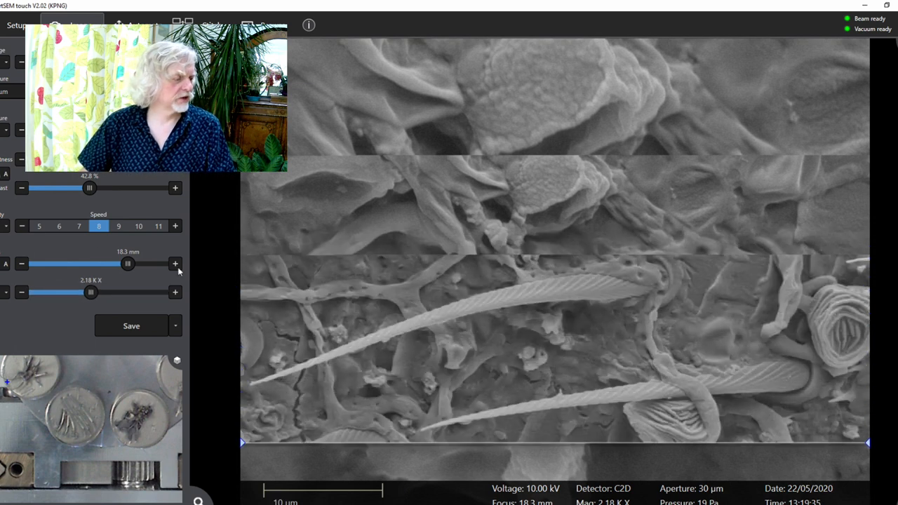
{"action": "left_click", "coordinate": [56, 226]}
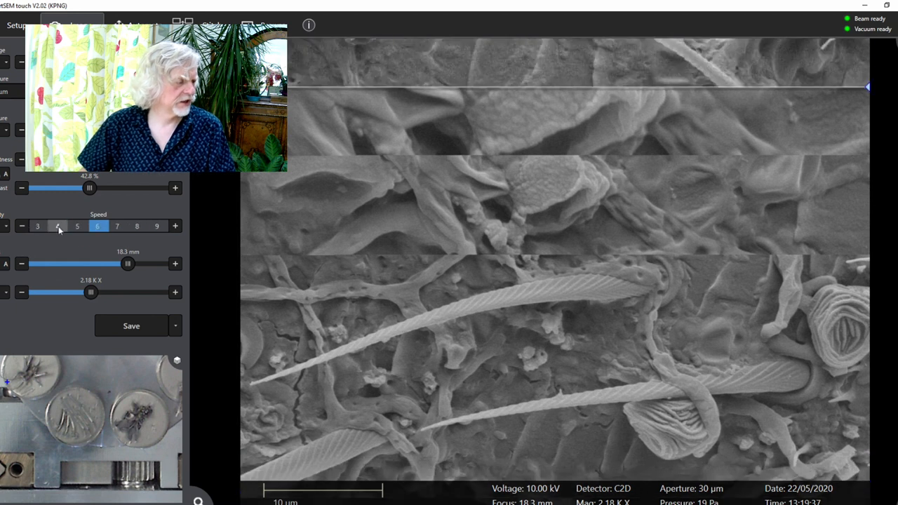